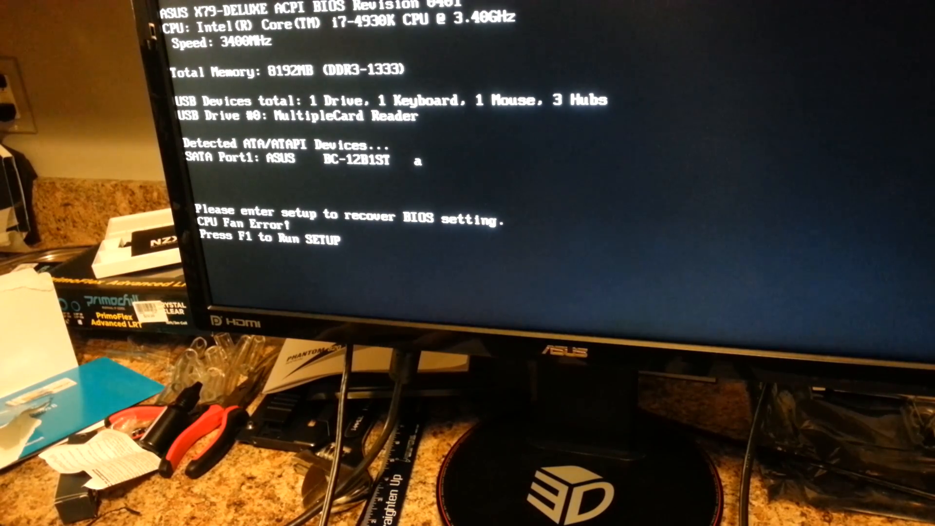
- Press F1 at the POST screen's CPU fan error to enter UEFI BIOS EZ Mode
key(f1)
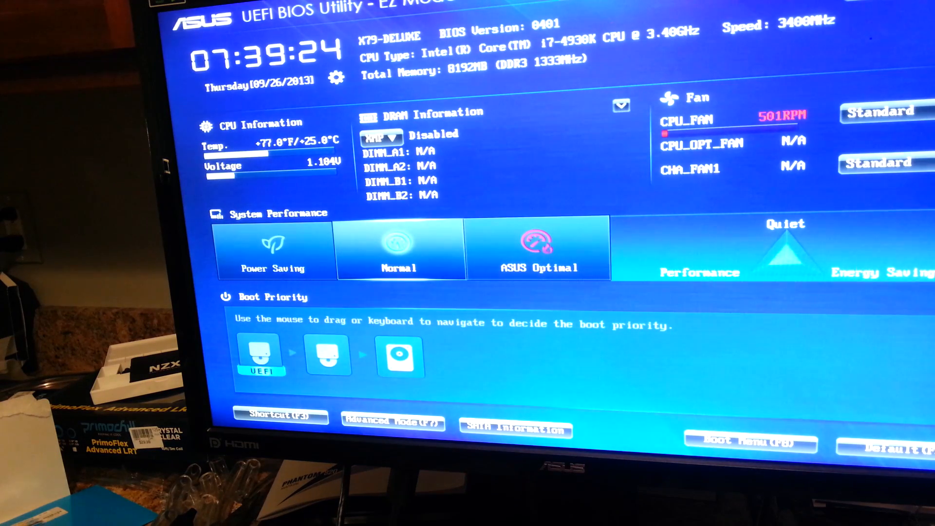
- Select the ASUS Optimal system performance profile in place of Normal
click(536, 251)
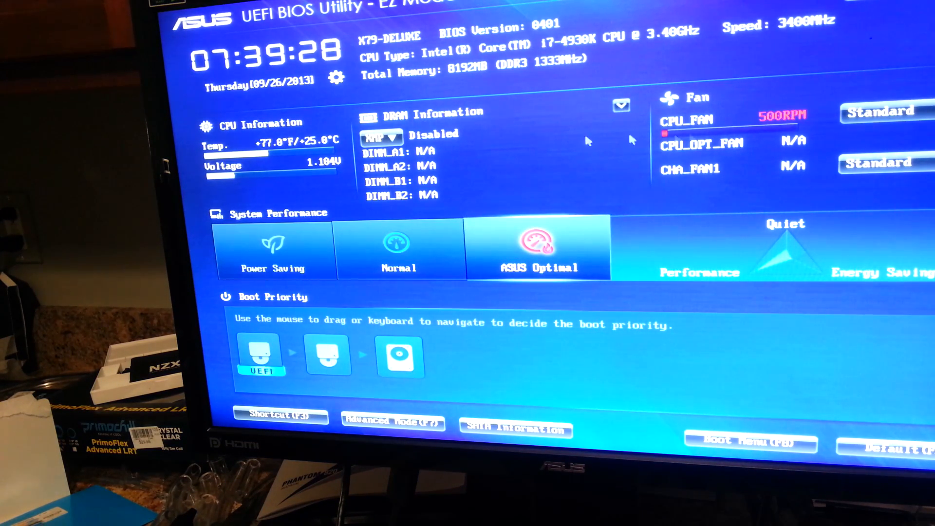
click(882, 111)
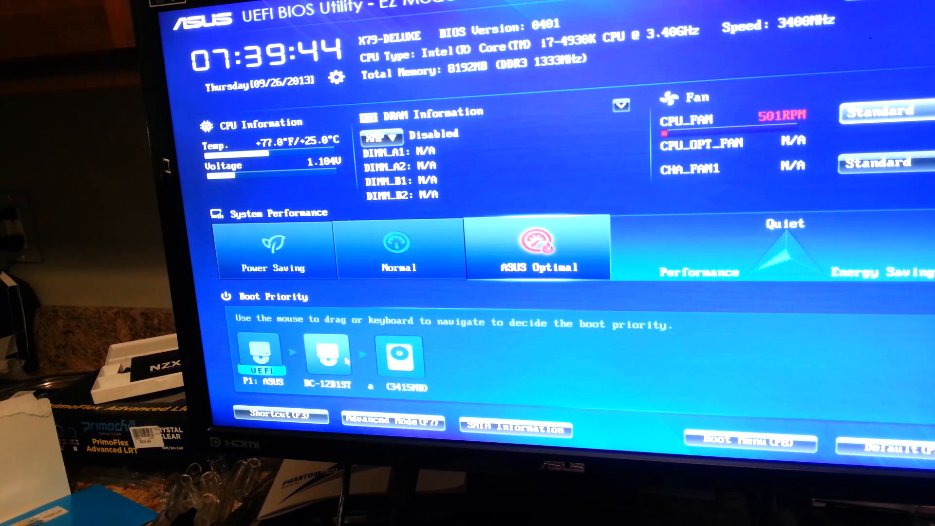
- Drag the ASUS drive to the leftmost slot of the Boot Priority bar
drag(325, 355, 272, 355)
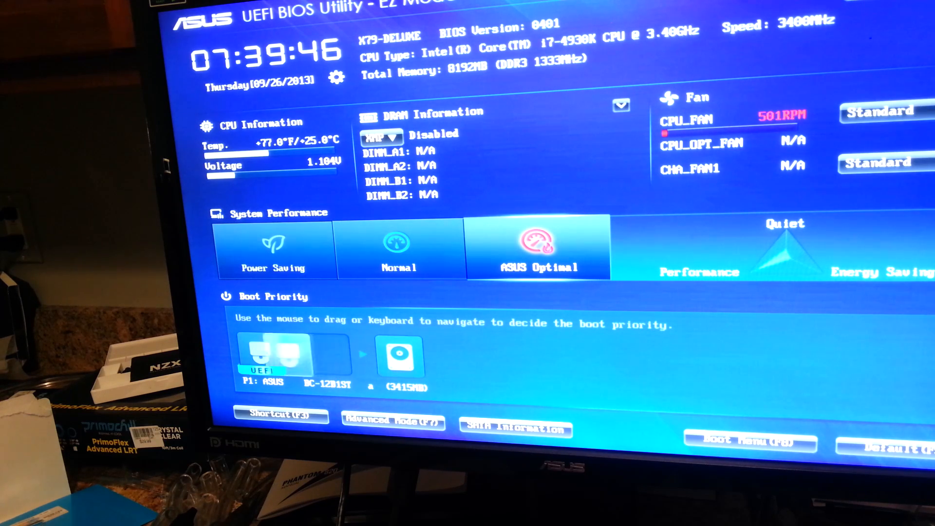